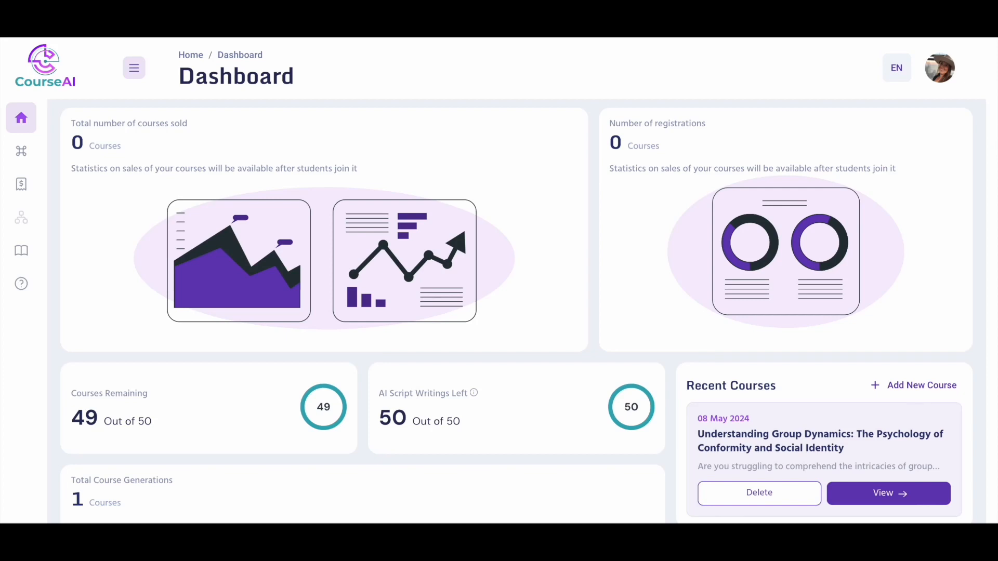
pyautogui.moveTo(939, 66)
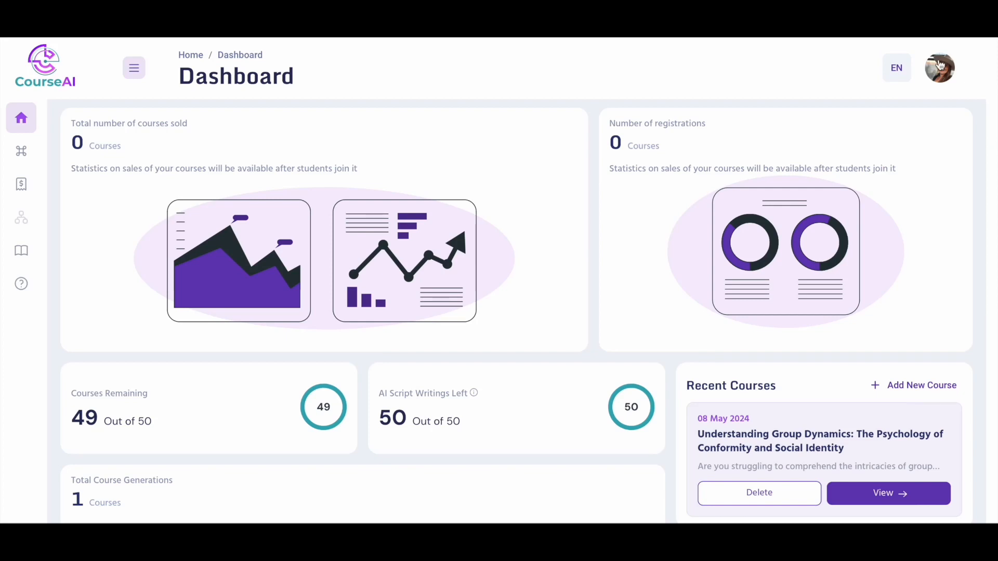
# Step: Reach Seller Settings from the profile avatar menu, showing an unconnected Stripe Account entry
pyautogui.click(938, 68)
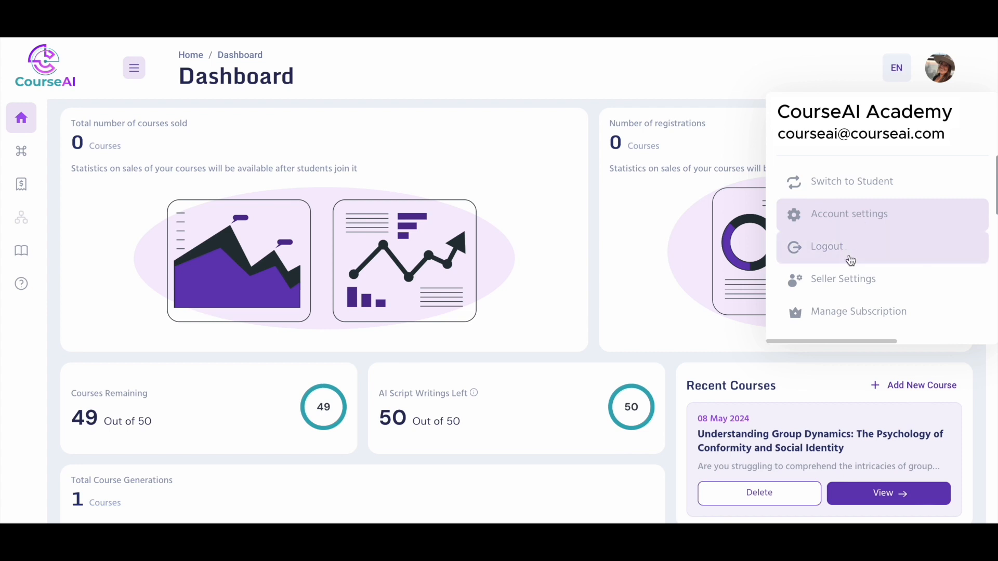
pyautogui.moveTo(860, 285)
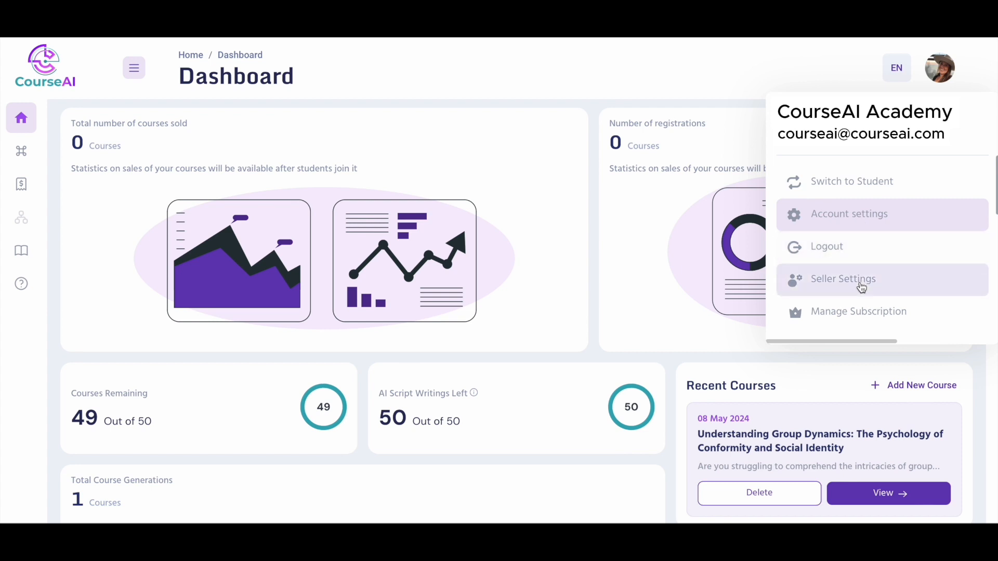
pyautogui.click(843, 278)
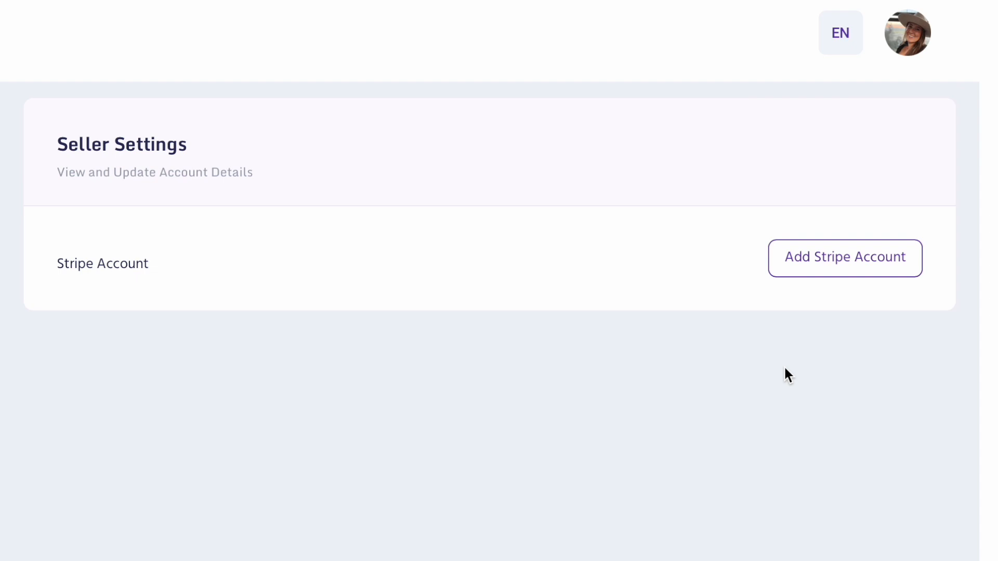
pyautogui.moveTo(863, 270)
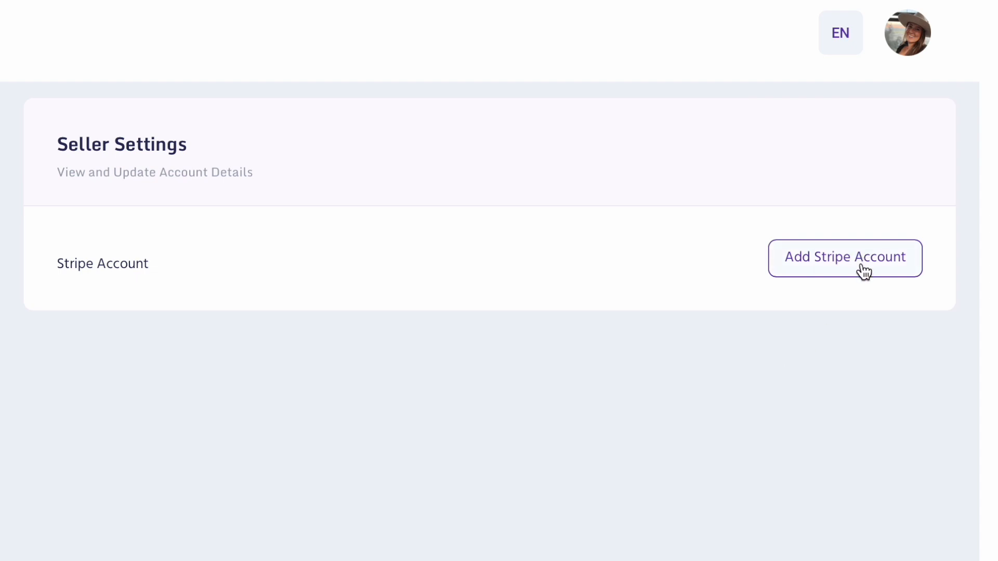
# Step: Start adding a Stripe account, reaching the empty secret key and client secret fields
pyautogui.click(845, 258)
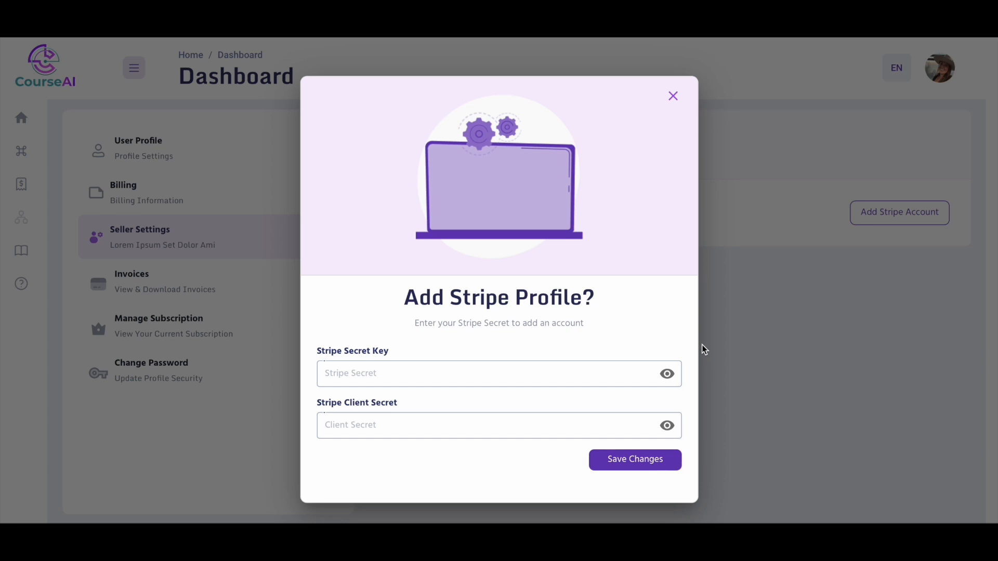
pyautogui.click(499, 373)
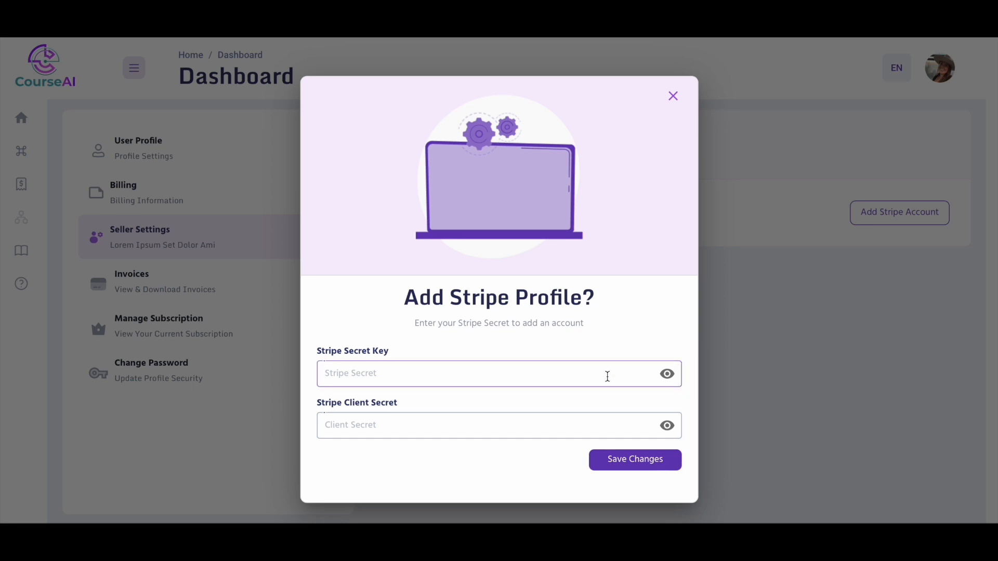
pyautogui.click(498, 425)
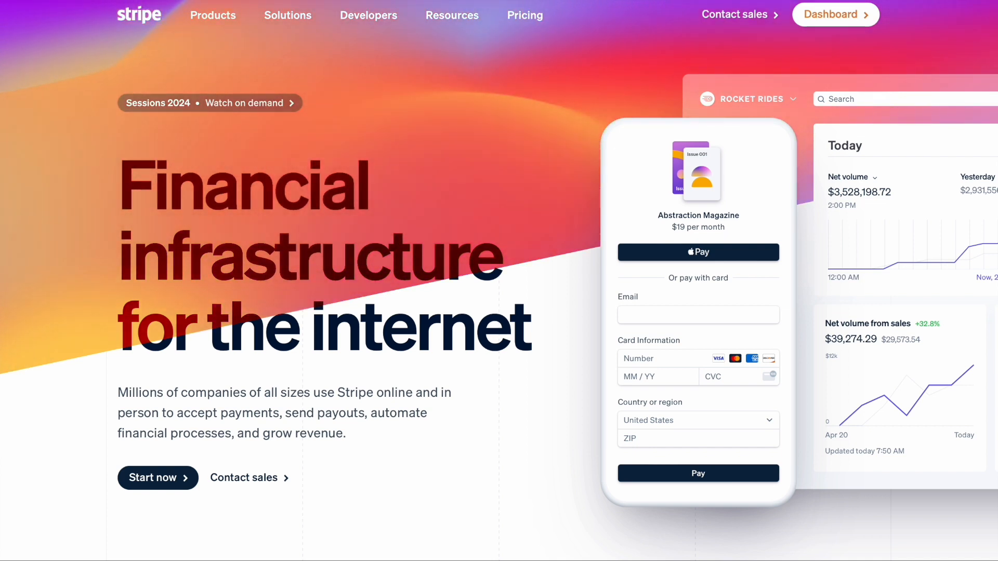
# Step: Go to Stripe's dashboard and begin signing up for a Stripe account
pyautogui.click(835, 14)
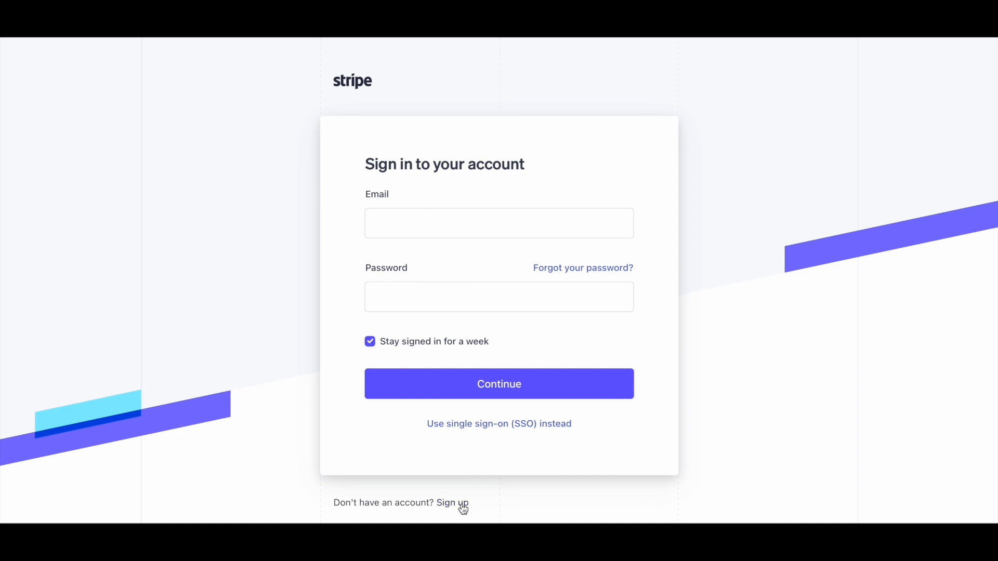
pyautogui.click(498, 383)
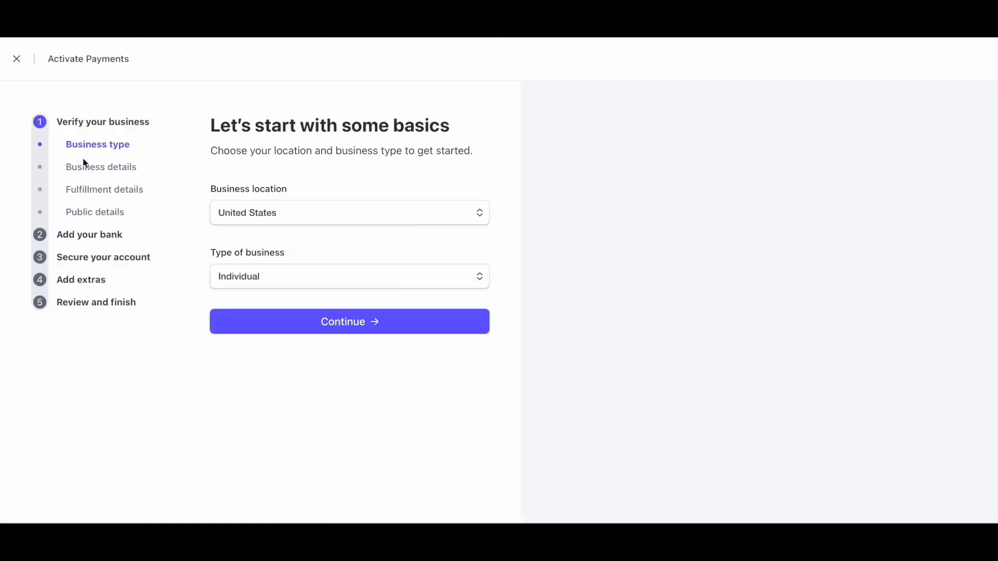
pyautogui.moveTo(114, 215)
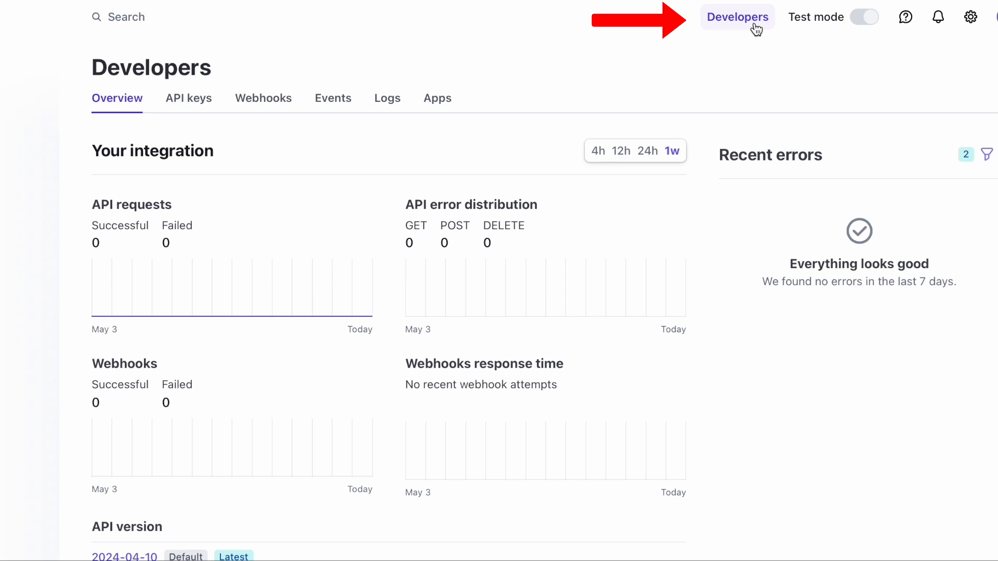
pyautogui.moveTo(188, 98)
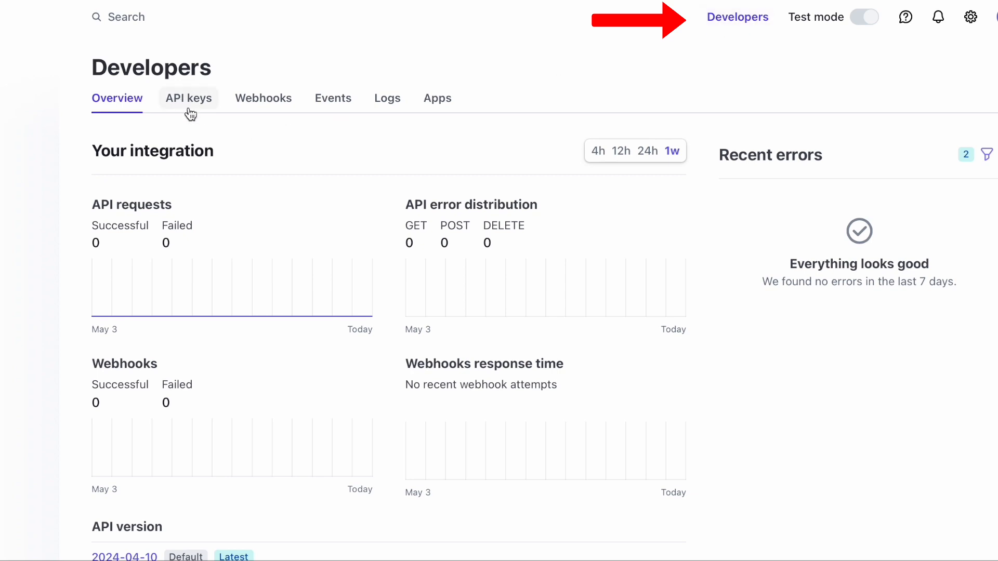
# Step: Reveal the full test secret key on Stripe's API keys page
pyautogui.click(188, 98)
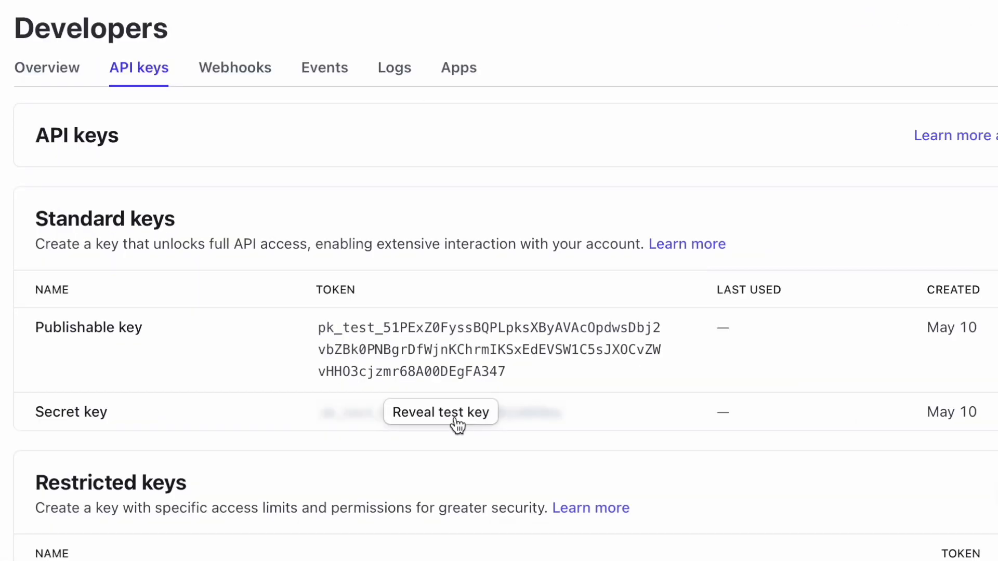
pyautogui.click(440, 412)
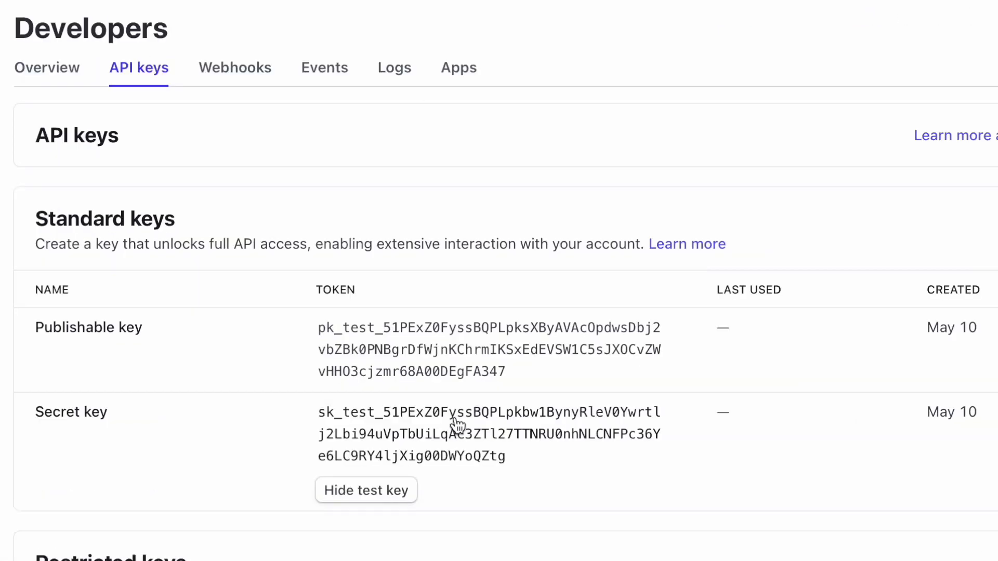
pyautogui.scroll(-3)
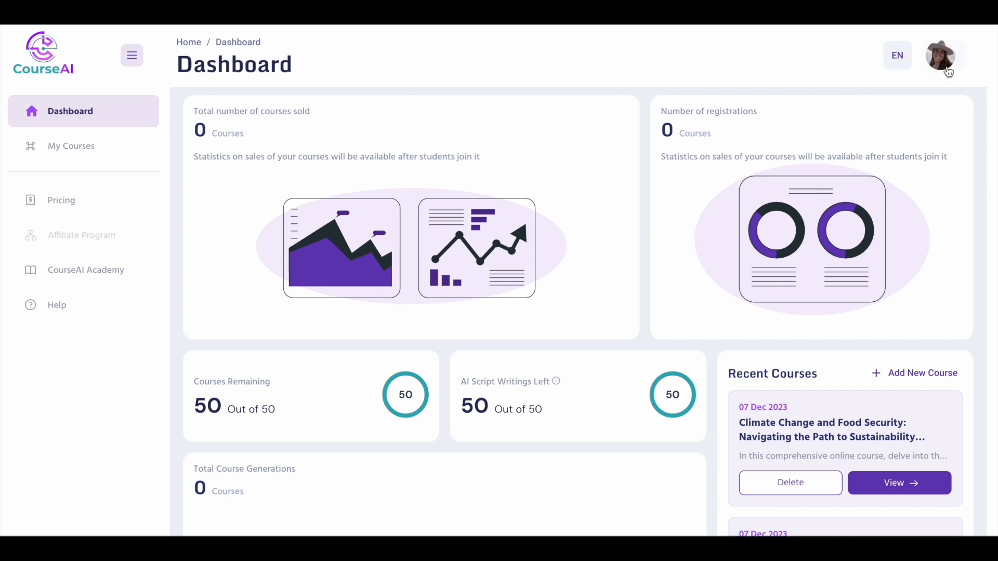
# Step: Save the pasted Stripe keys in Seller Settings, then reach the Climate Change course's selling options
pyautogui.click(939, 55)
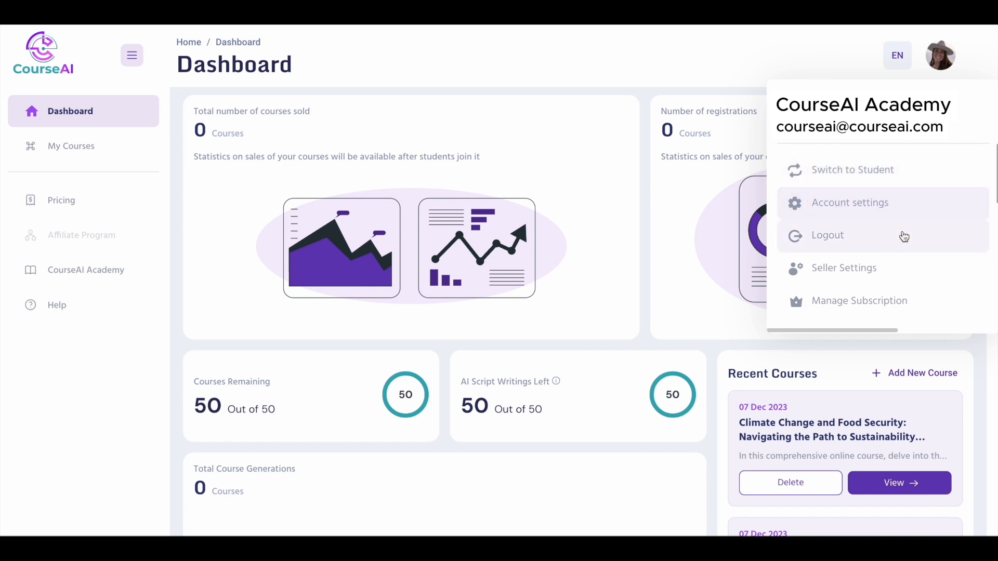
pyautogui.click(844, 267)
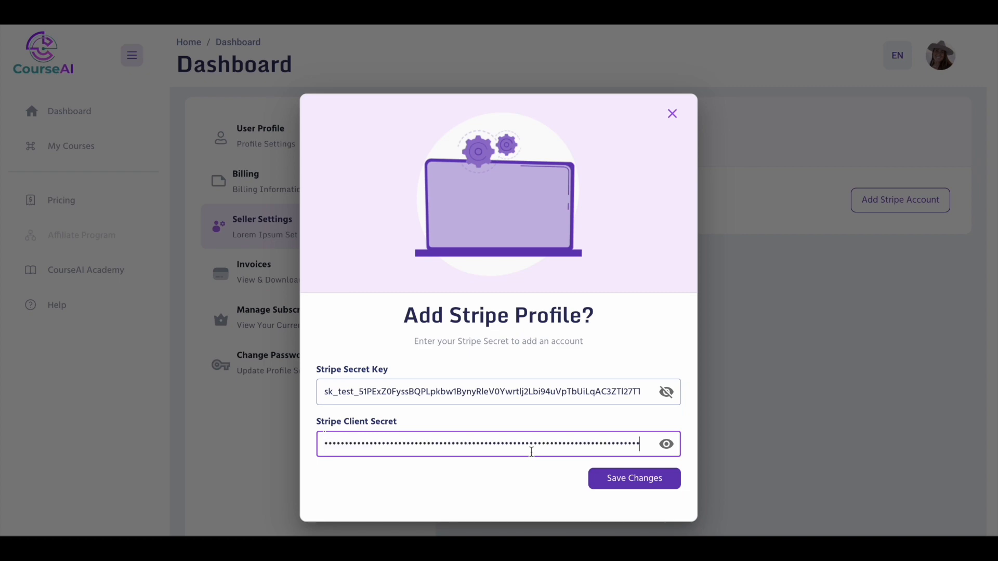
pyautogui.click(672, 113)
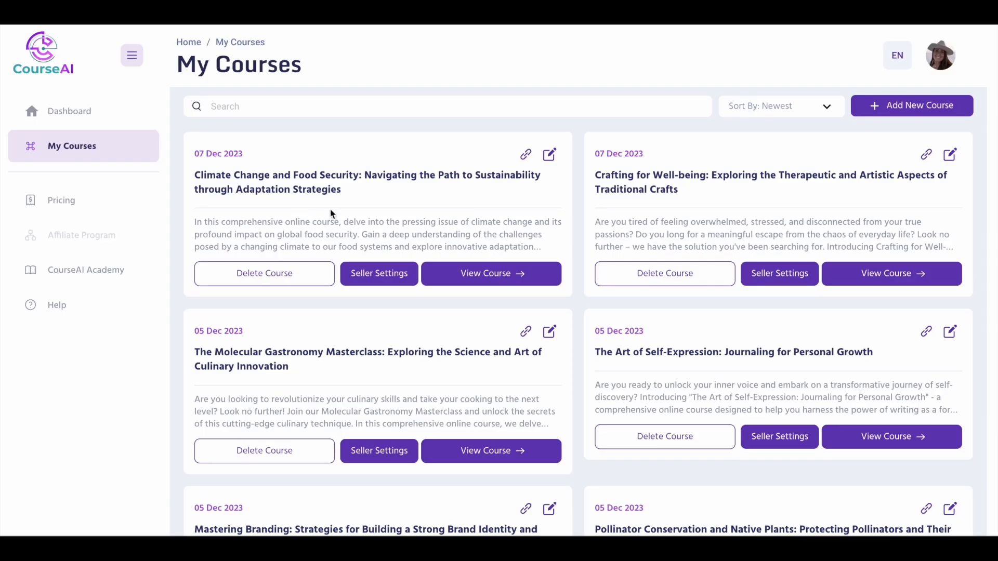
pyautogui.moveTo(379, 273)
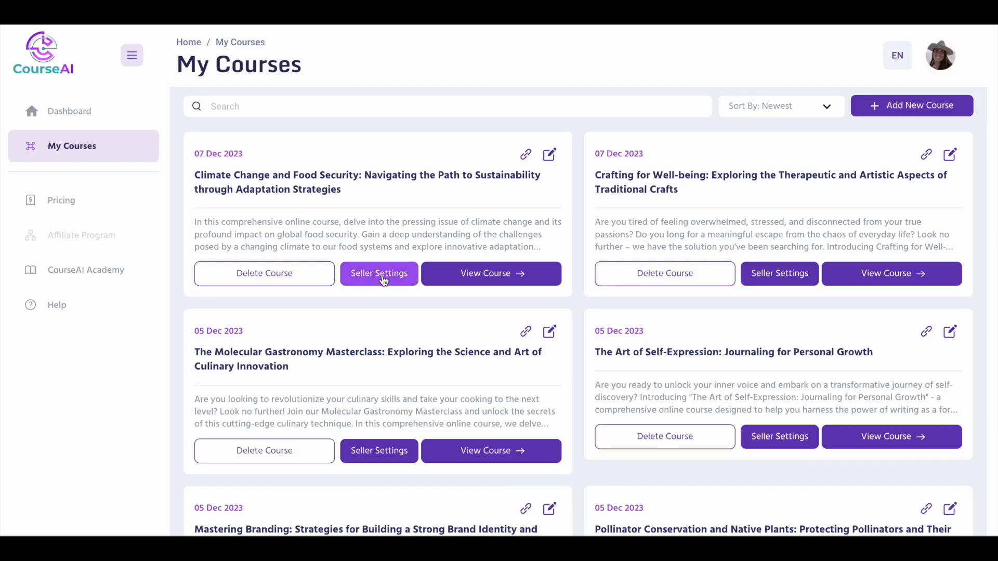
pyautogui.click(378, 274)
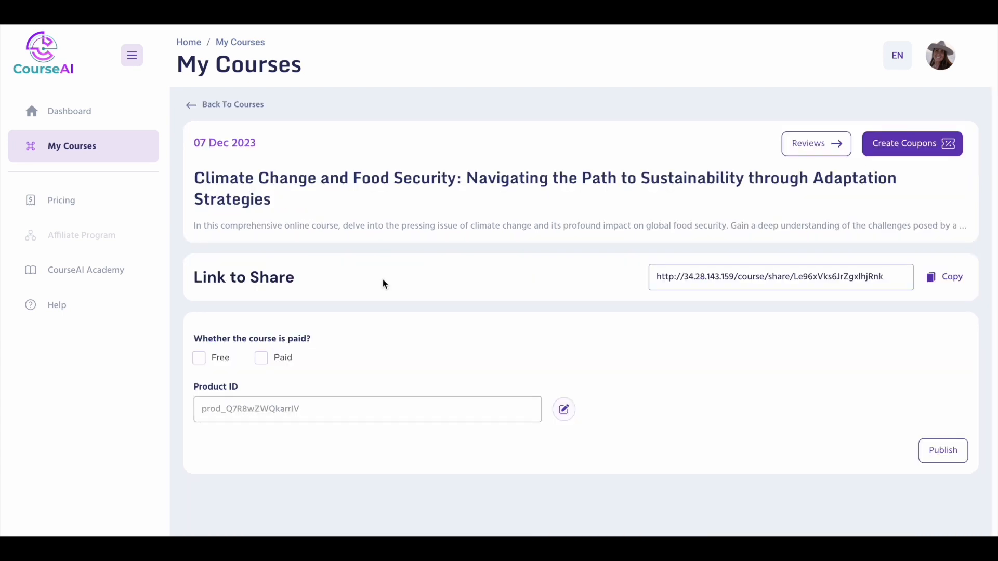
# Step: Publish the Climate Change course as free
pyautogui.click(199, 356)
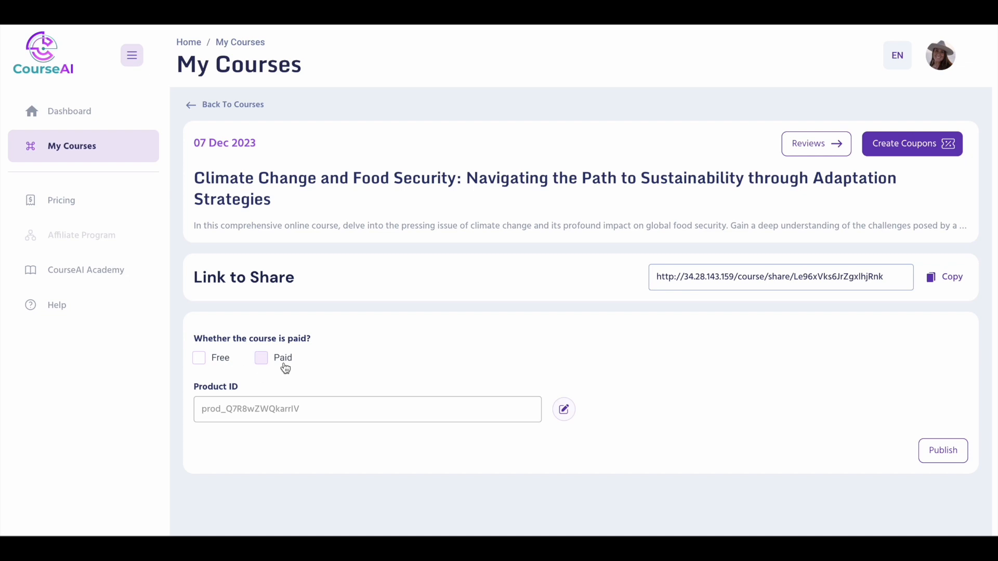
pyautogui.click(198, 357)
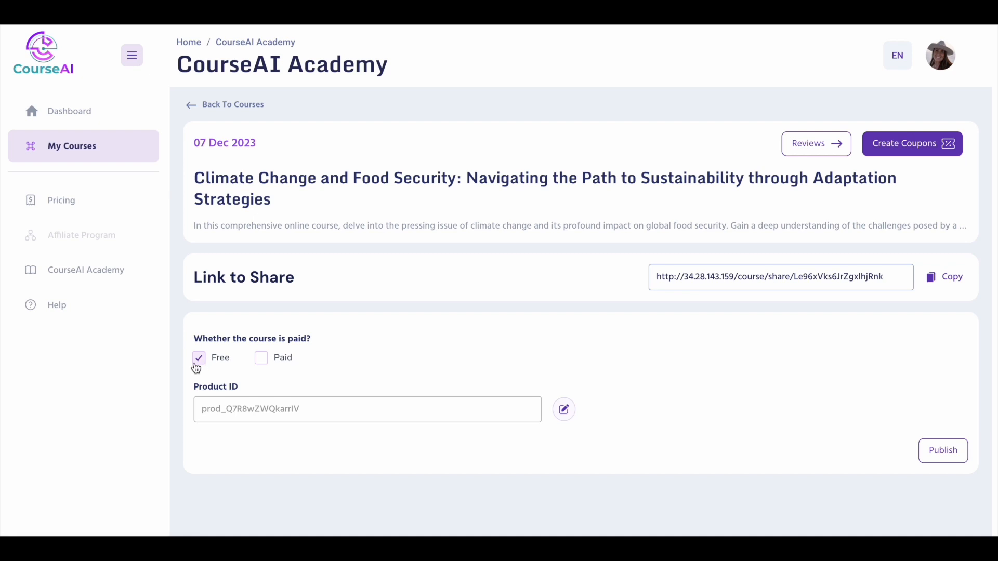
pyautogui.click(943, 450)
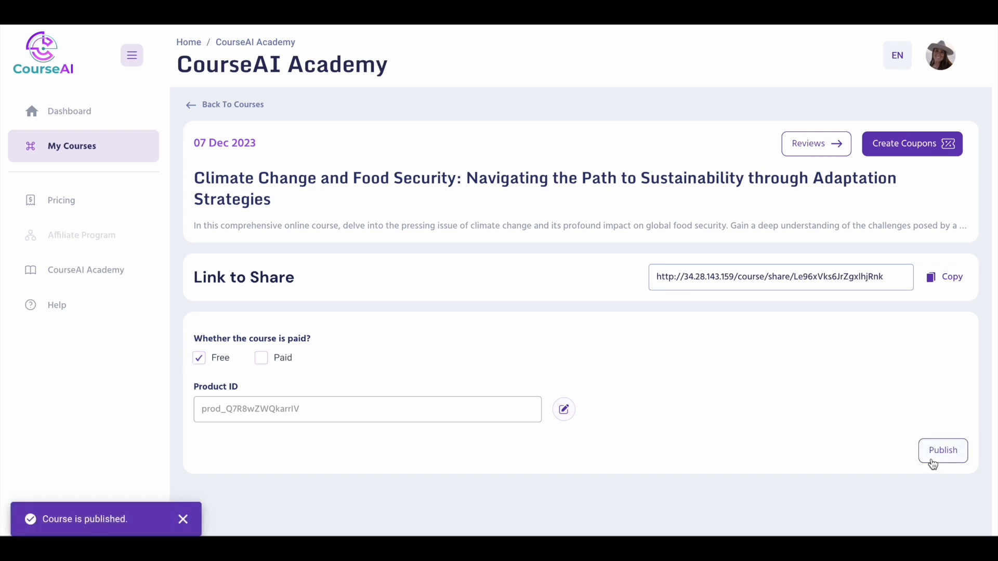
# Step: Set the course to paid with a price, then start creating a coupon
pyautogui.click(261, 357)
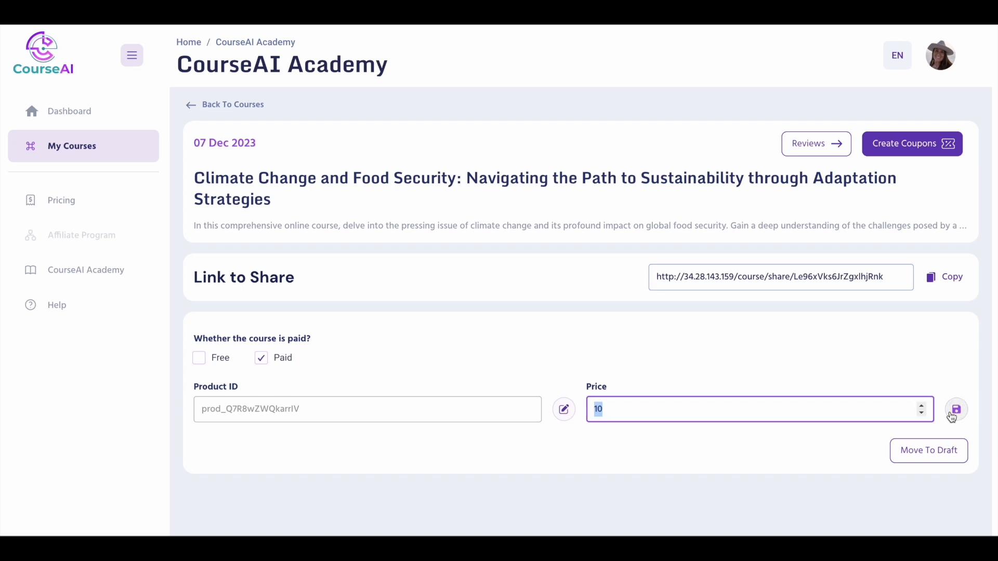
pyautogui.write('2')
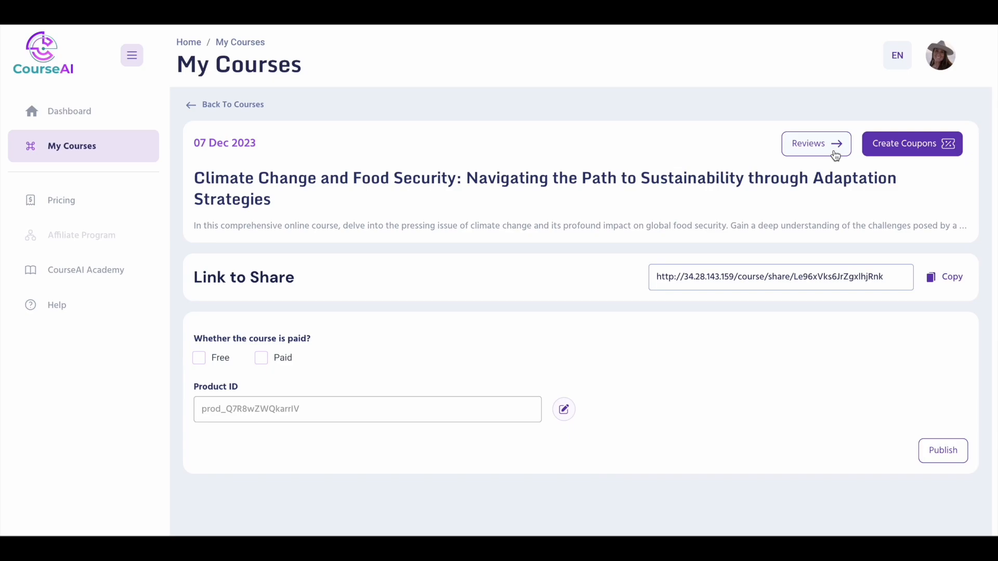
pyautogui.click(912, 143)
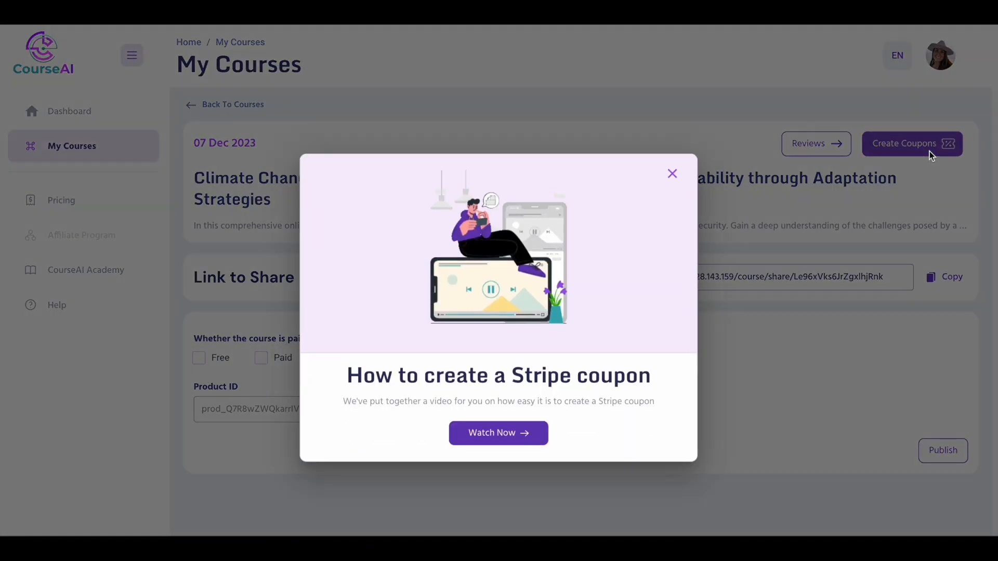